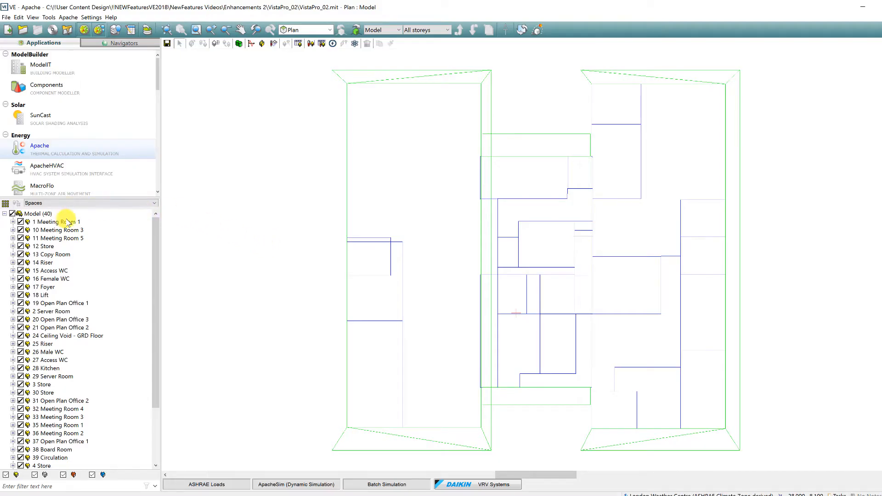
# Select Meeting Room 1 in the Spaces tree
pyautogui.click(54, 222)
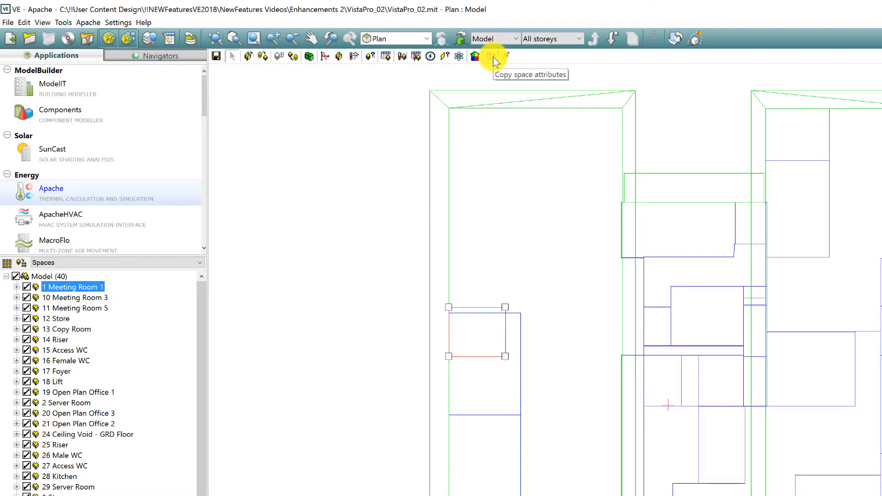
pyautogui.moveTo(386, 56)
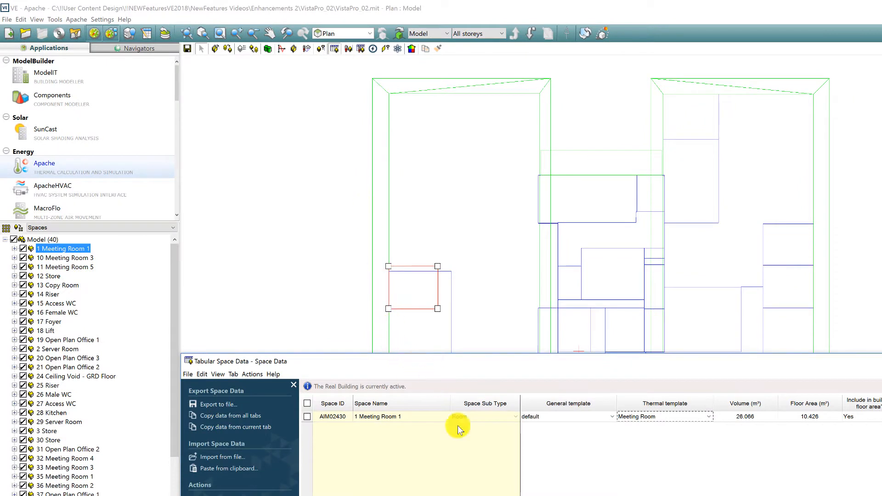
# Confirm Meeting Room 1 keeps the Meeting Room thermal template
pyautogui.click(709, 416)
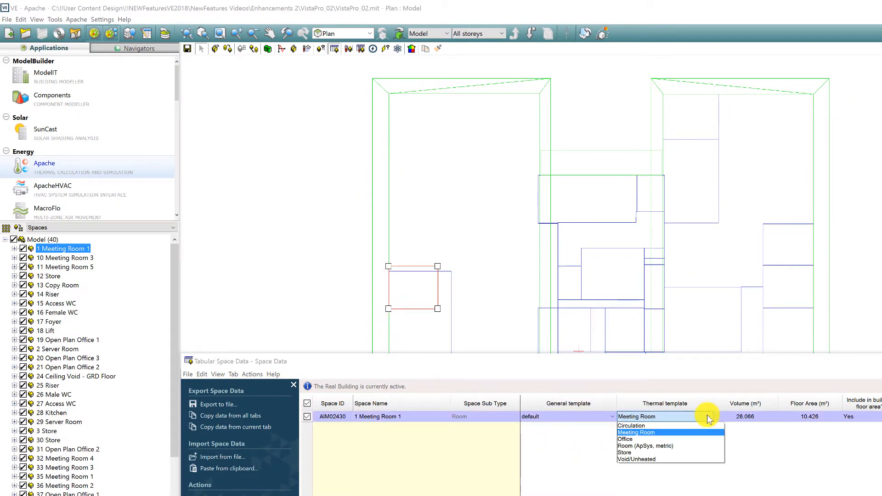
pyautogui.click(636, 432)
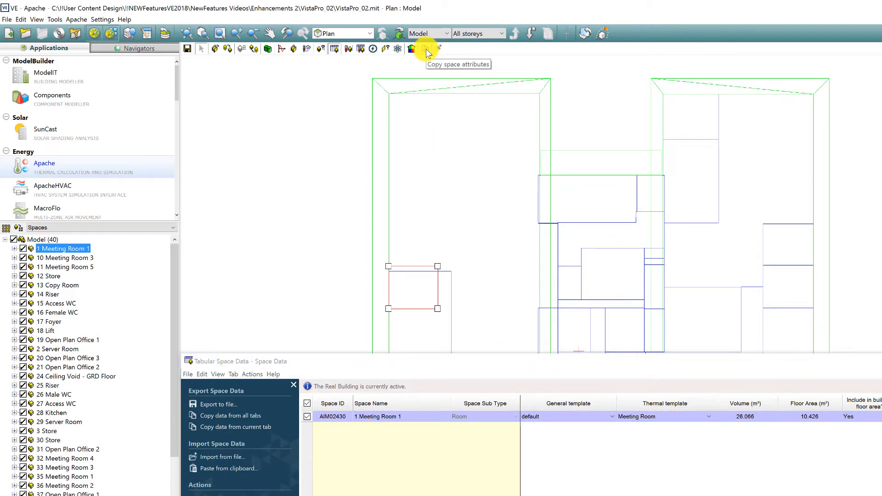
pyautogui.moveTo(425, 49)
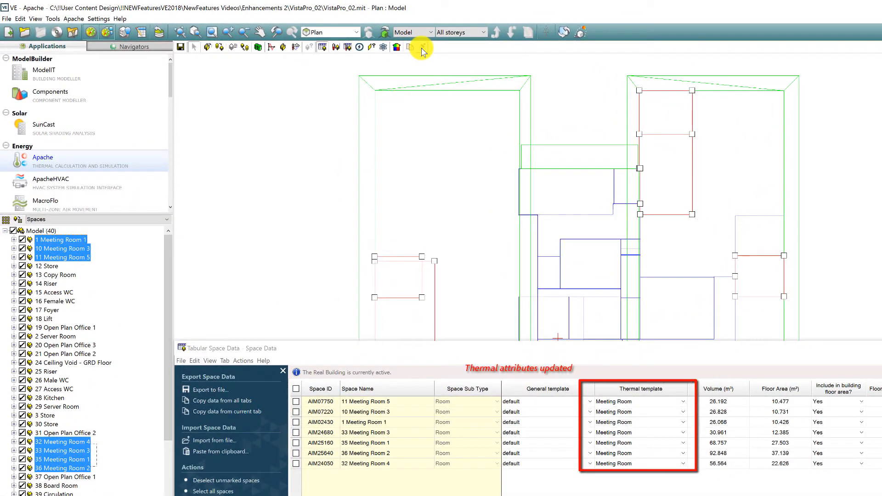
# Switch to the ModelIT building modeller showing the site plan
pyautogui.click(421, 47)
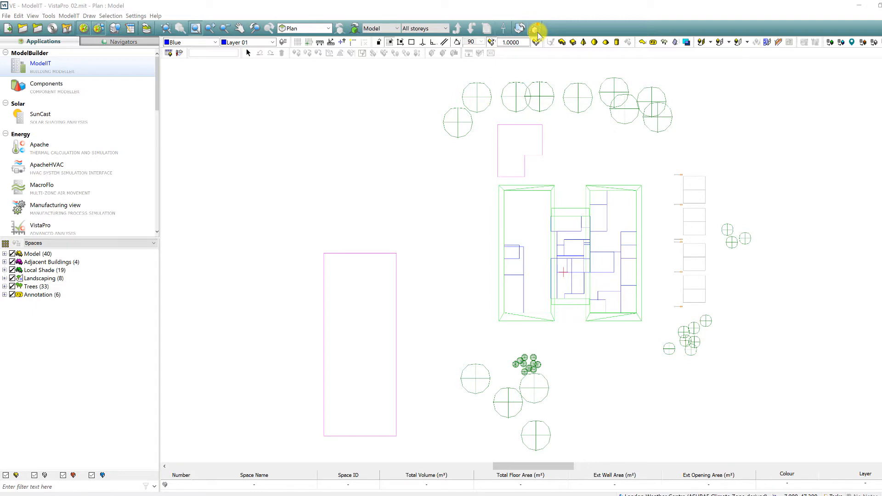
# View the site in Model Viewer II and step through the saved scenes two to six
pyautogui.click(533, 28)
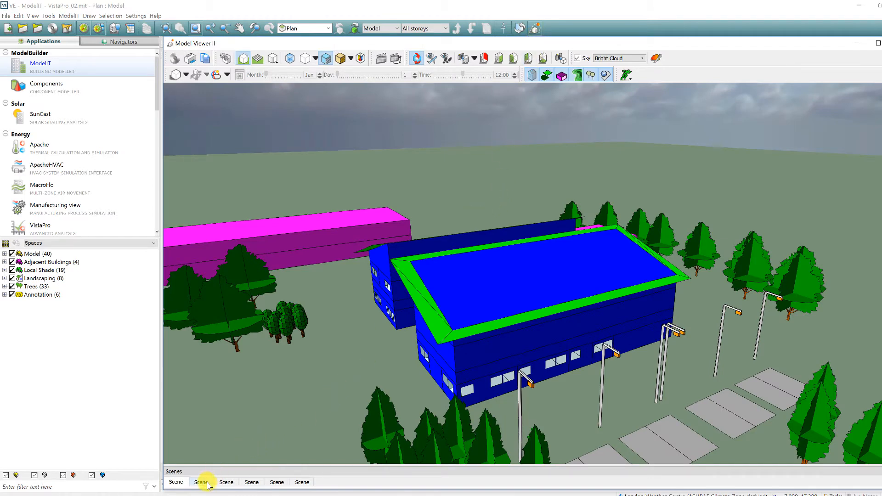
pyautogui.click(201, 483)
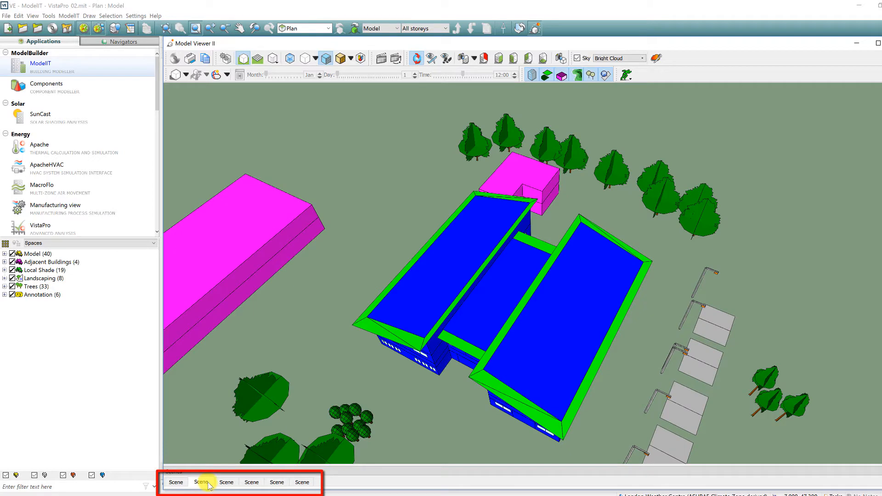
pyautogui.click(226, 482)
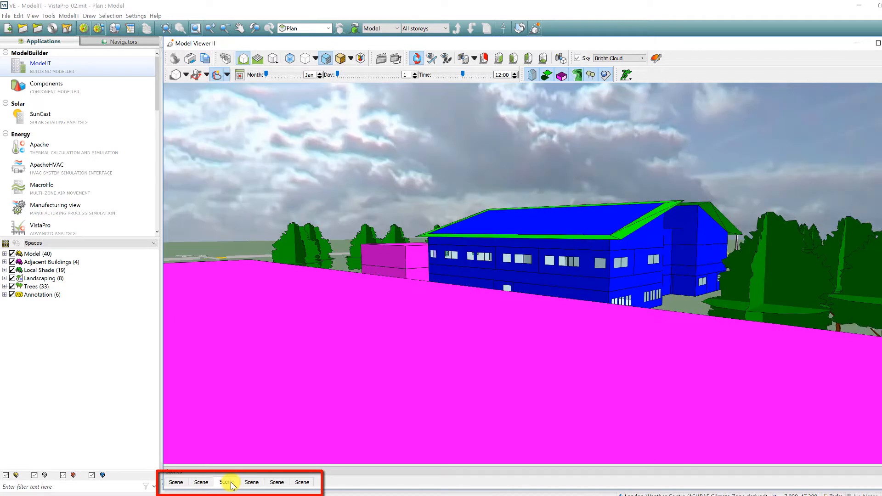
pyautogui.click(250, 482)
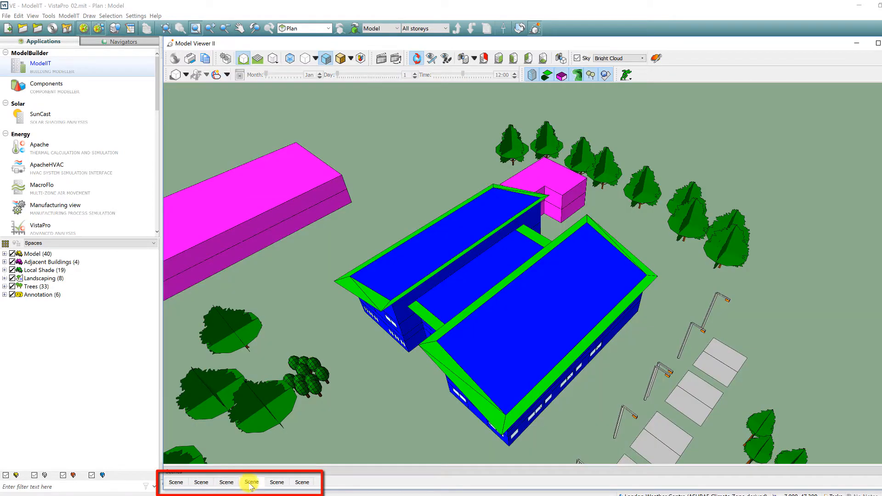
pyautogui.click(301, 482)
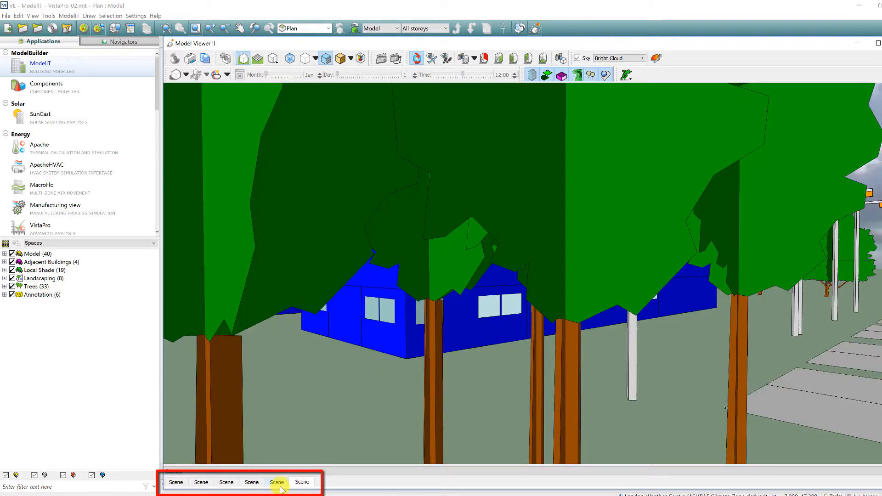
pyautogui.click(277, 482)
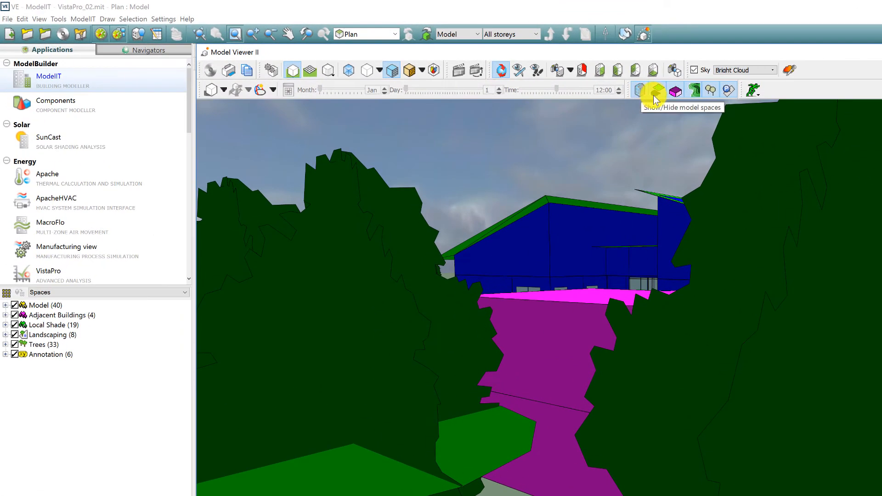
pyautogui.moveTo(679, 99)
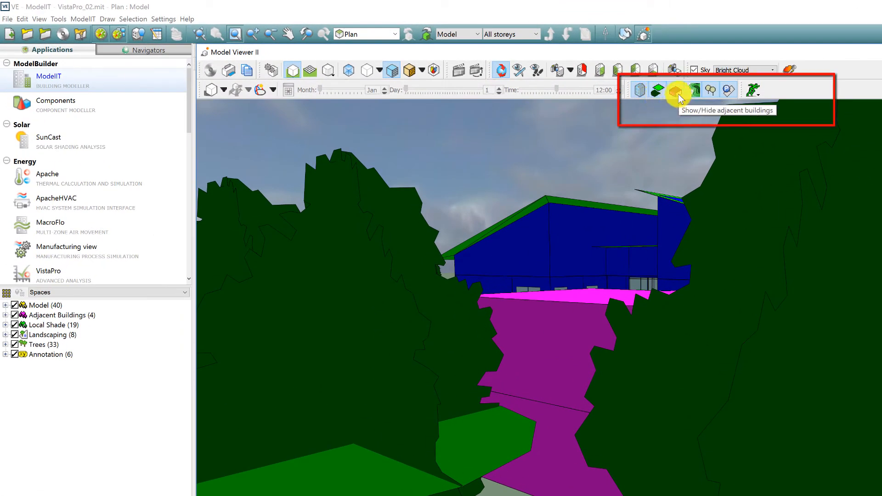
pyautogui.moveTo(693, 98)
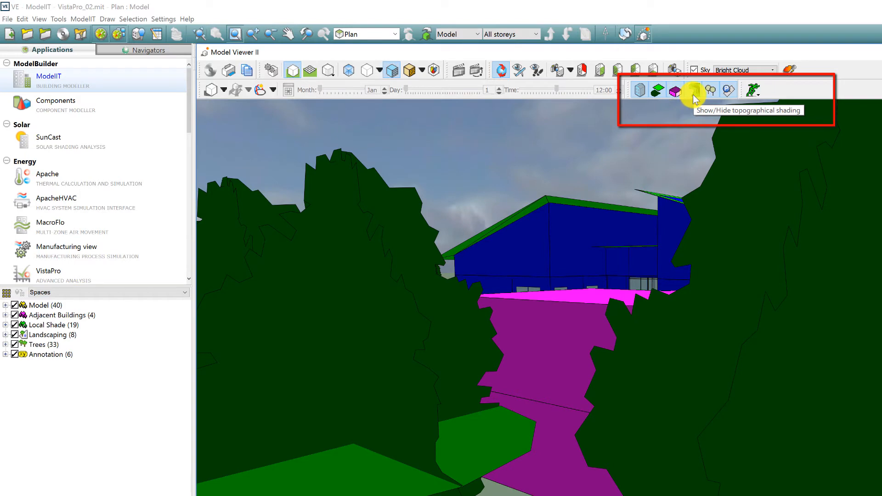
pyautogui.moveTo(710, 90)
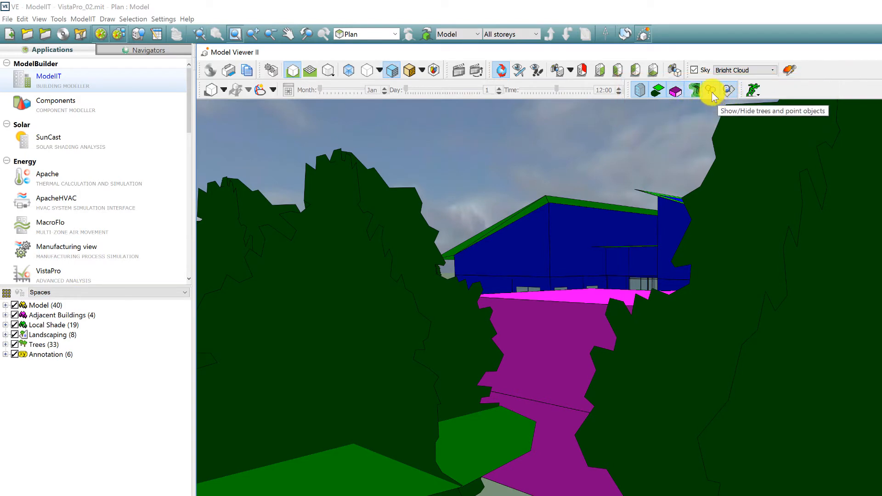
# Hide trees and point objects, then review scenes four, one and three without them
pyautogui.click(727, 89)
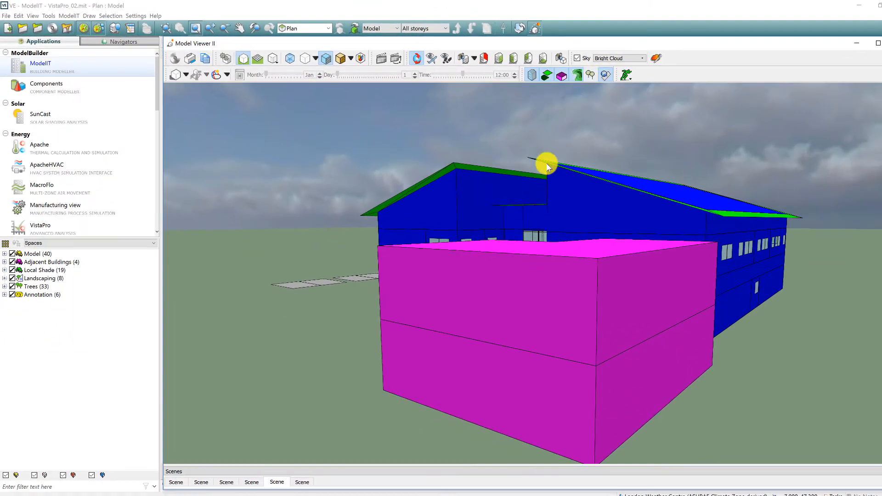
pyautogui.click(252, 482)
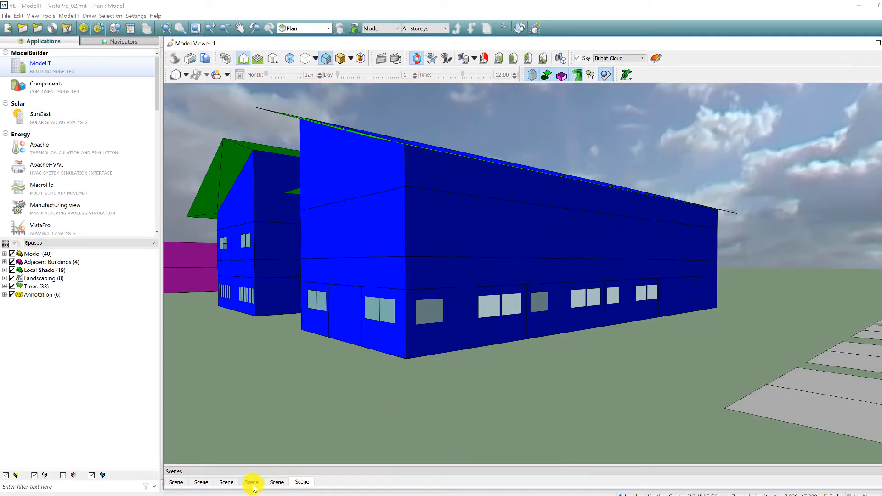
pyautogui.click(201, 482)
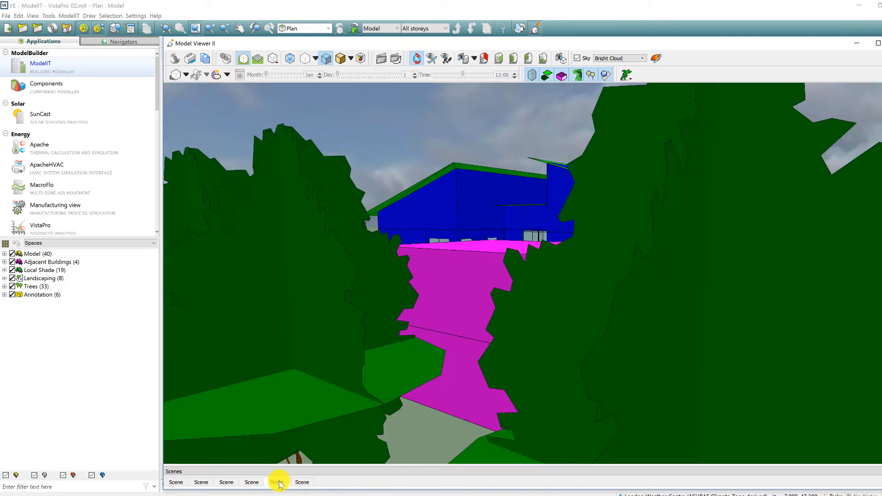
pyautogui.click(226, 482)
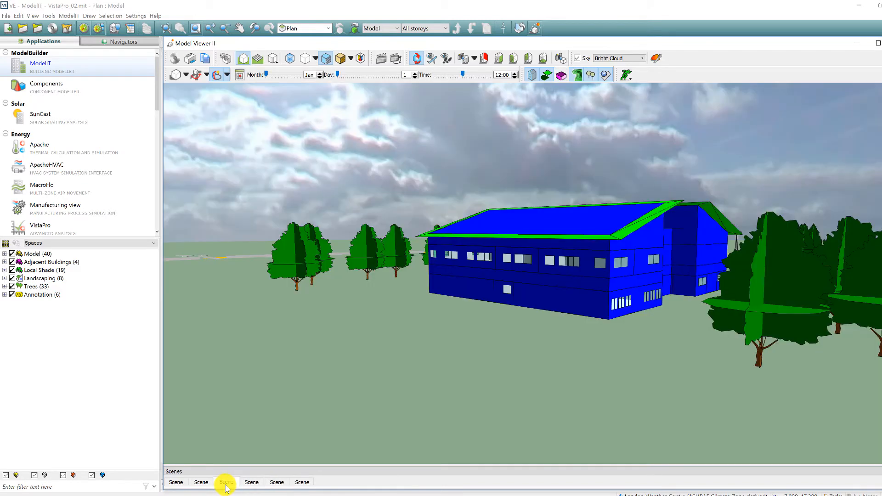
pyautogui.click(201, 482)
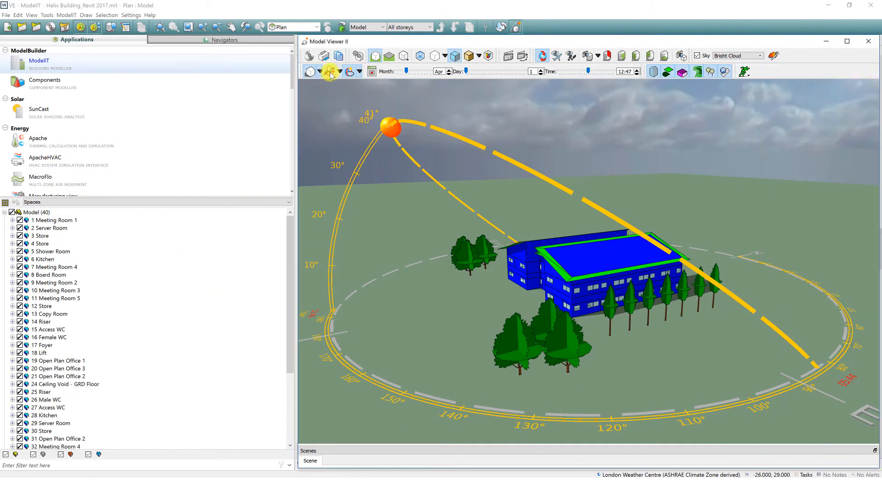
pyautogui.moveTo(329, 71)
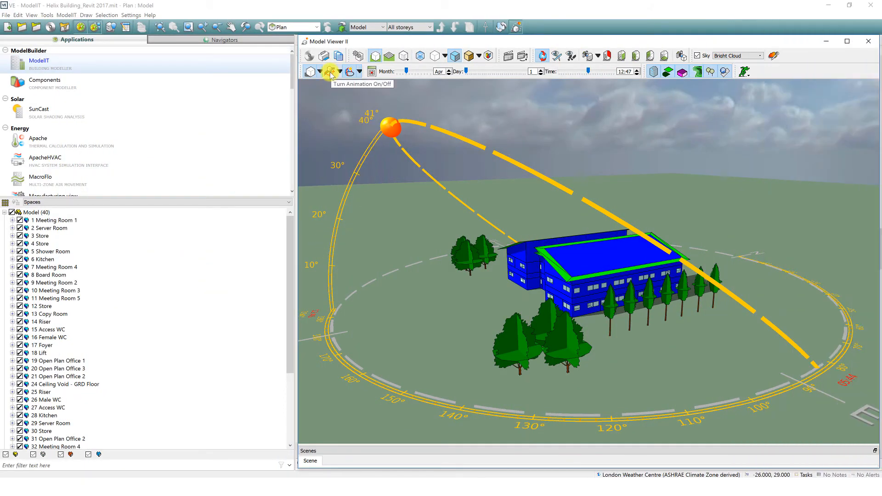
# Start the sun-path animation and set its display animation speed to Slow
pyautogui.click(329, 71)
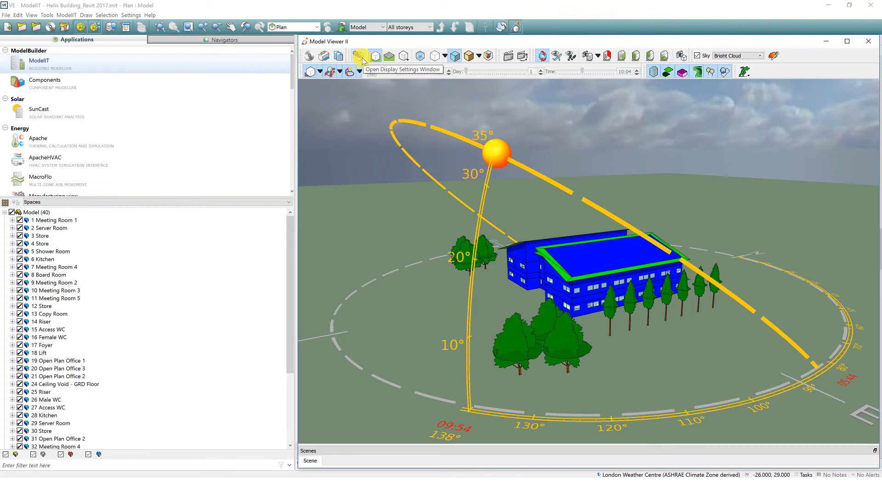
pyautogui.click(363, 56)
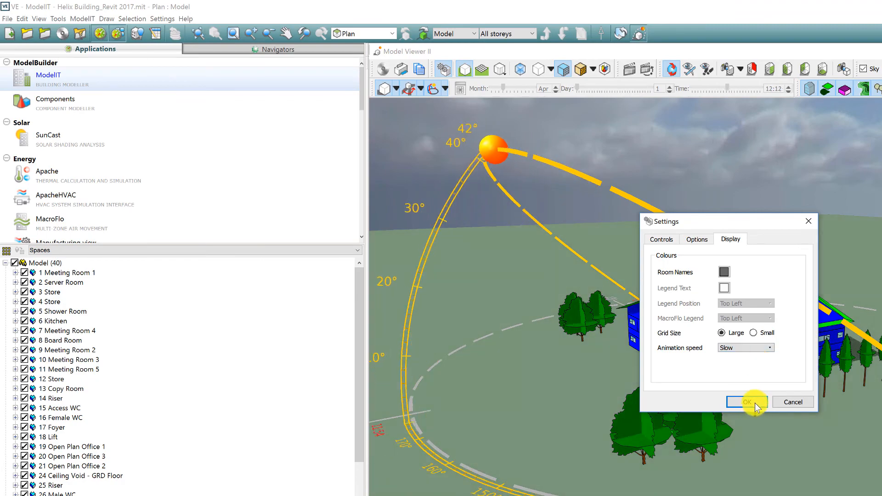
pyautogui.click(746, 401)
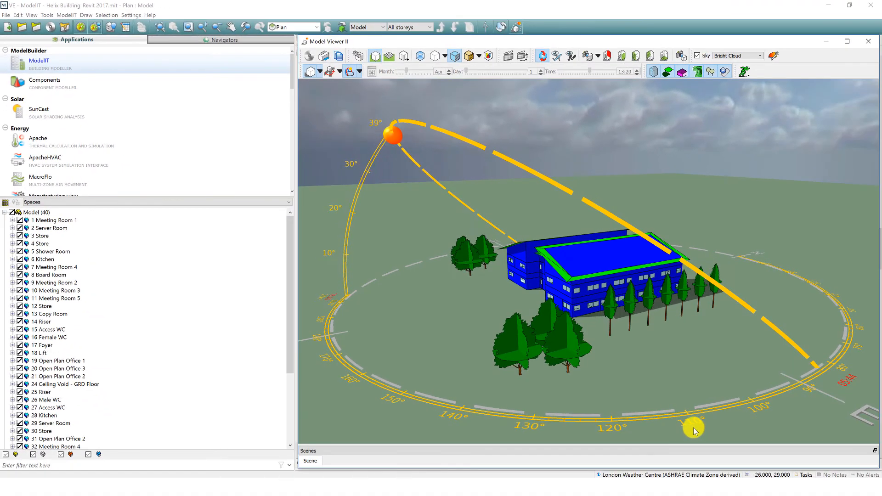